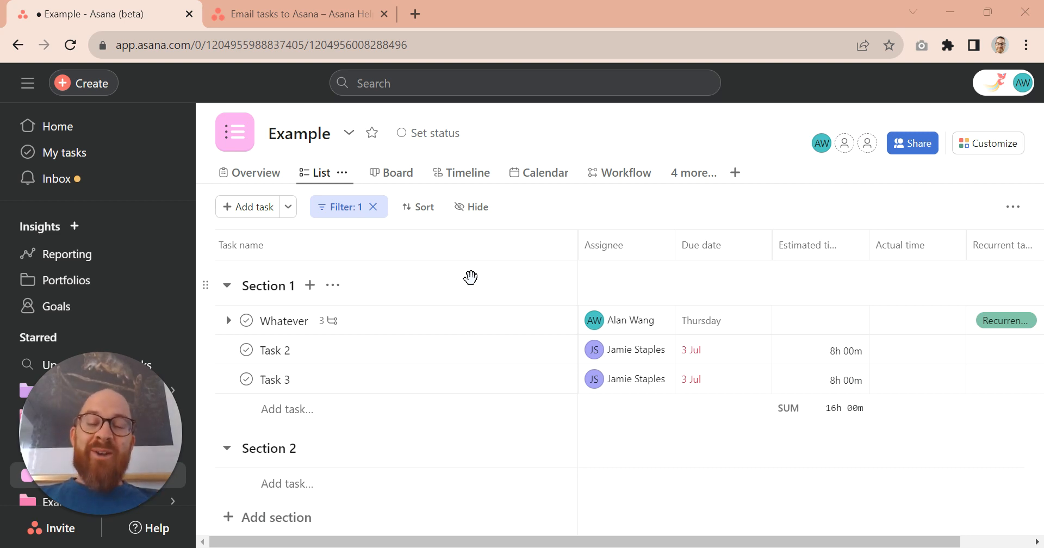
Step: Open the Example project's options menu to reach its Import choices
{"action": "left_click", "coordinate": [349, 133]}
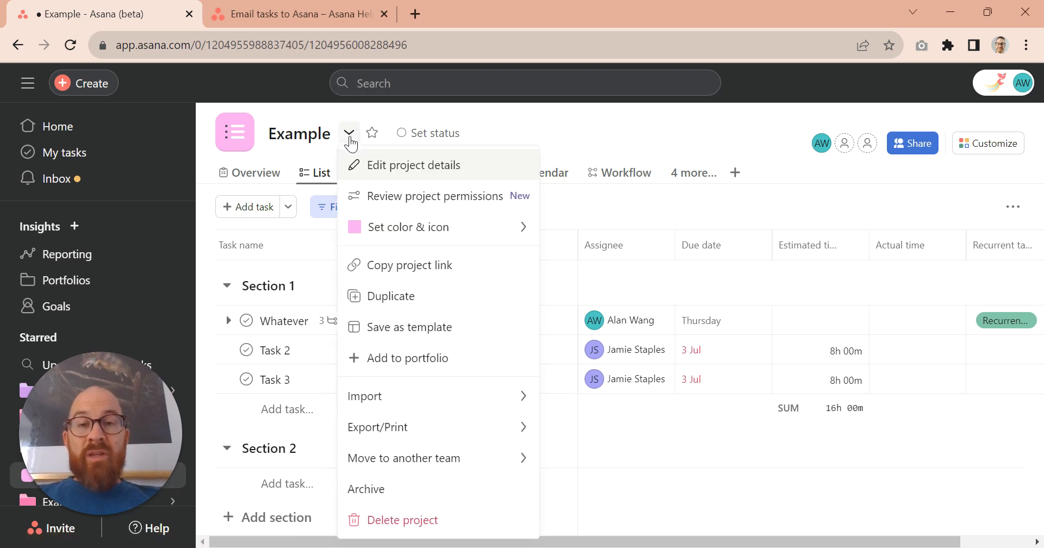
{"action": "mouse_move", "coordinate": [364, 395]}
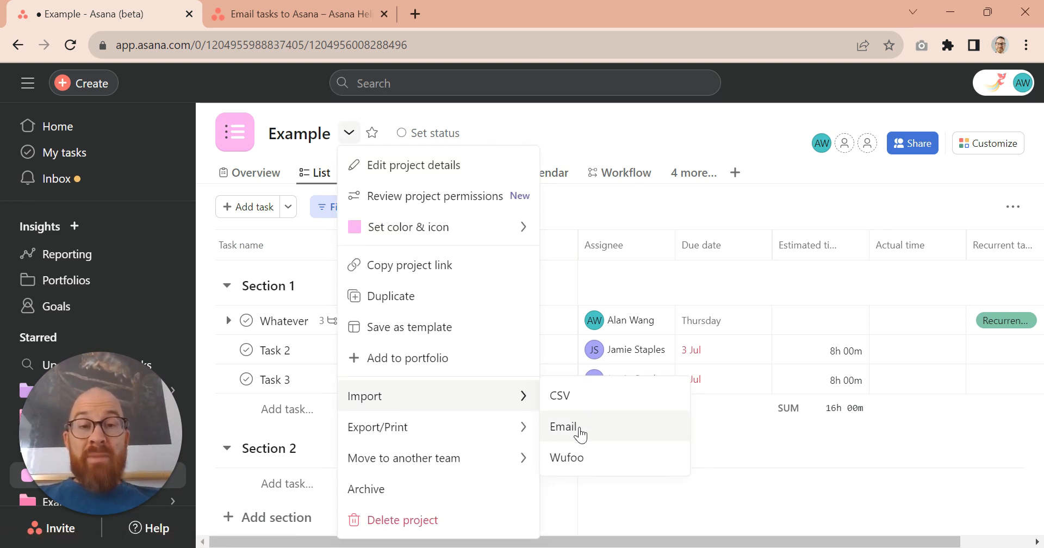
Step: Choose Email under Import to show the Add tasks by email dialog
{"action": "left_click", "coordinate": [563, 426]}
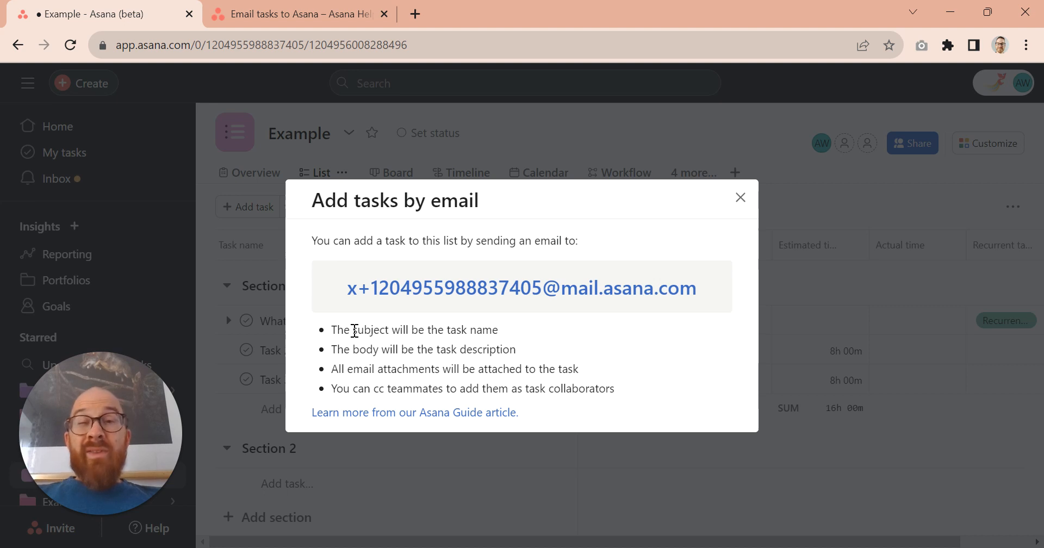
{"action": "mouse_move", "coordinate": [359, 421]}
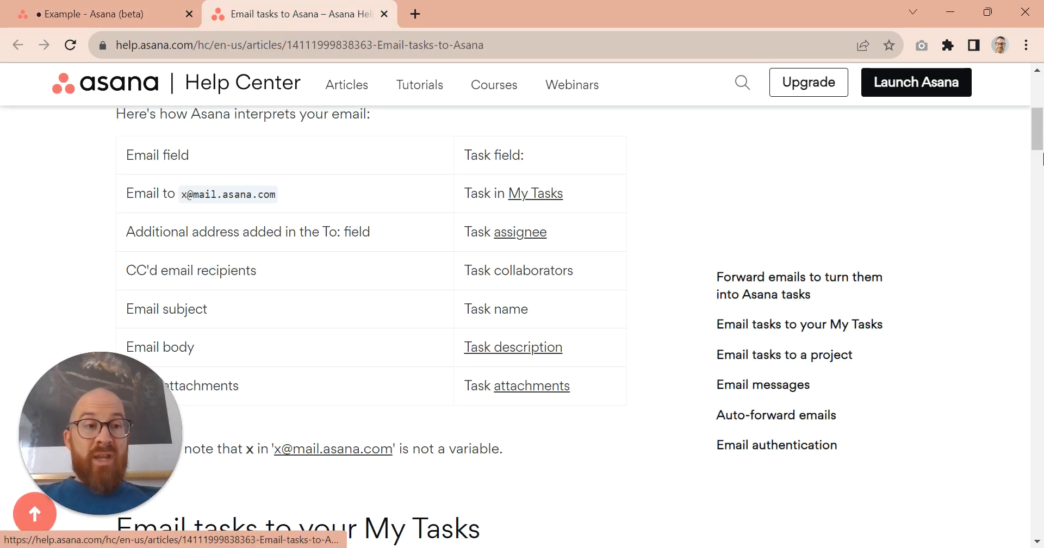
Step: Scroll through the Help Center table mapping email fields to task fields
{"action": "scroll", "scroll_direction": "down", "scroll_amount": 3}
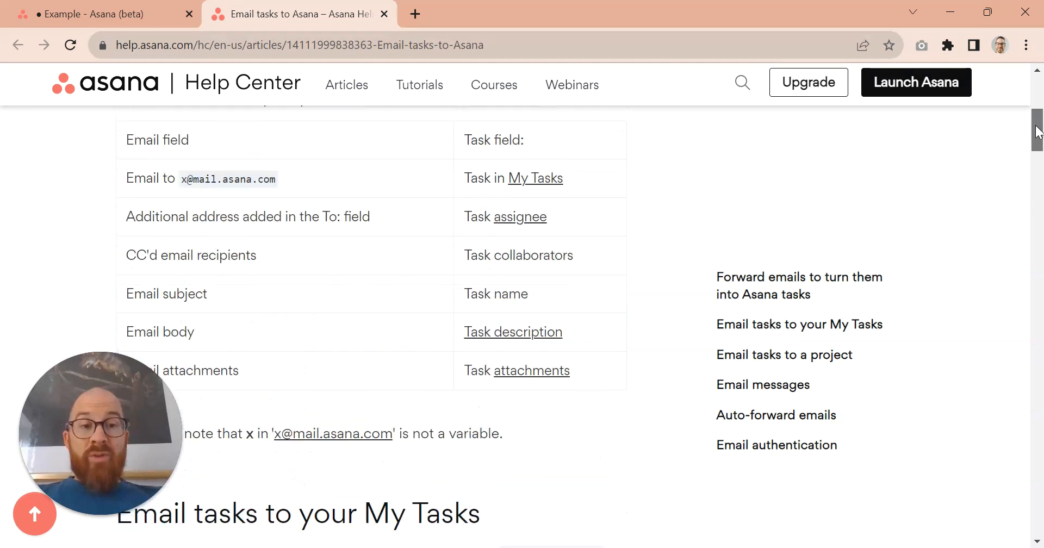
{"action": "scroll", "scroll_direction": "up", "scroll_amount": 3}
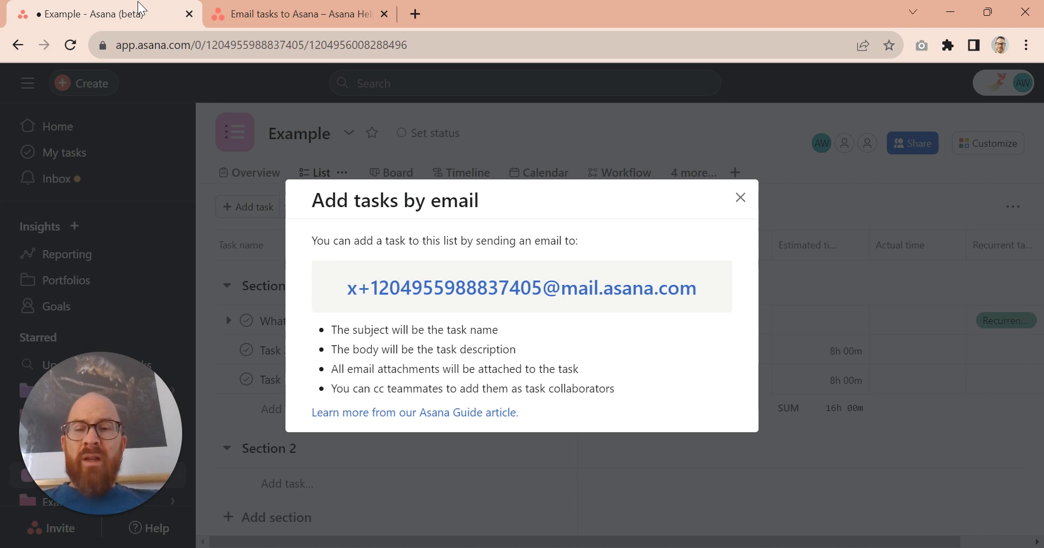
{"action": "mouse_move", "coordinate": [399, 303]}
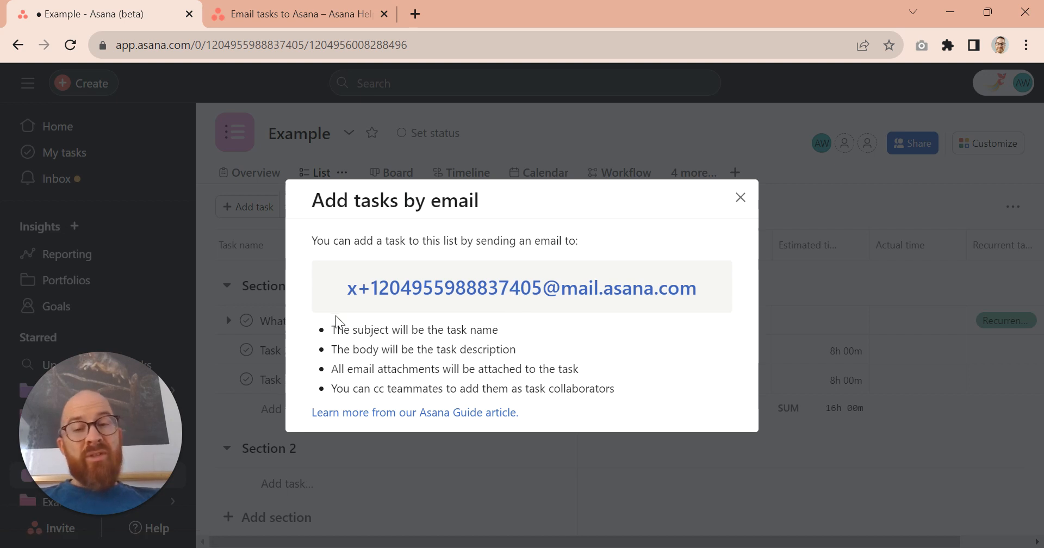
{"action": "mouse_move", "coordinate": [488, 291]}
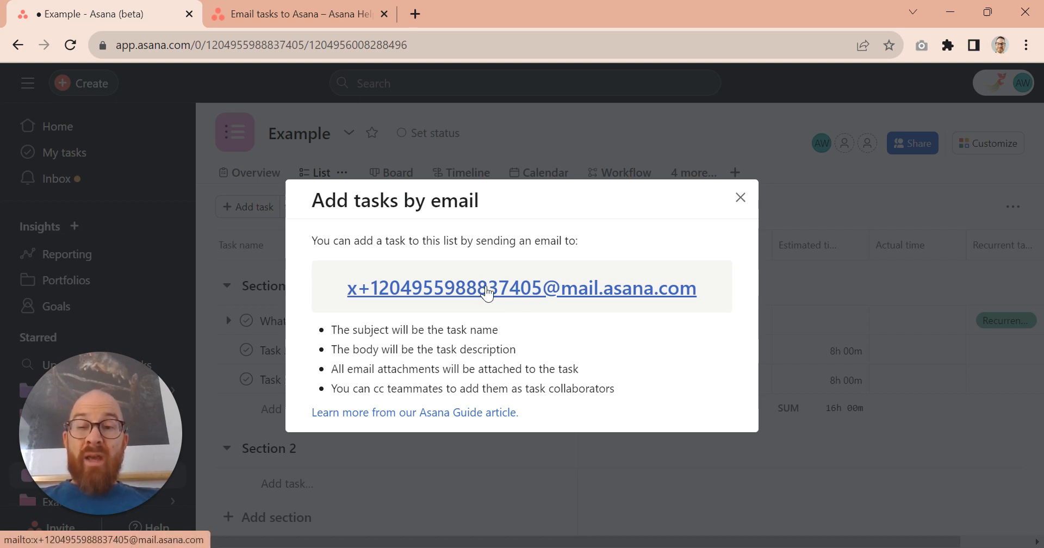